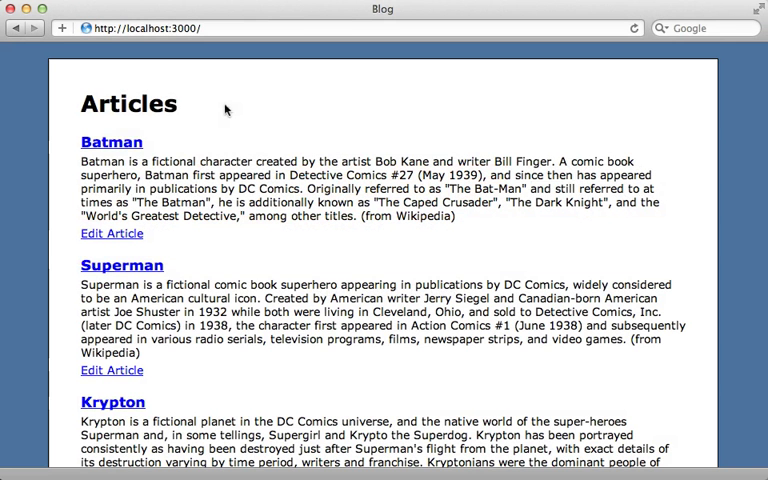
mouse_move(190, 425)
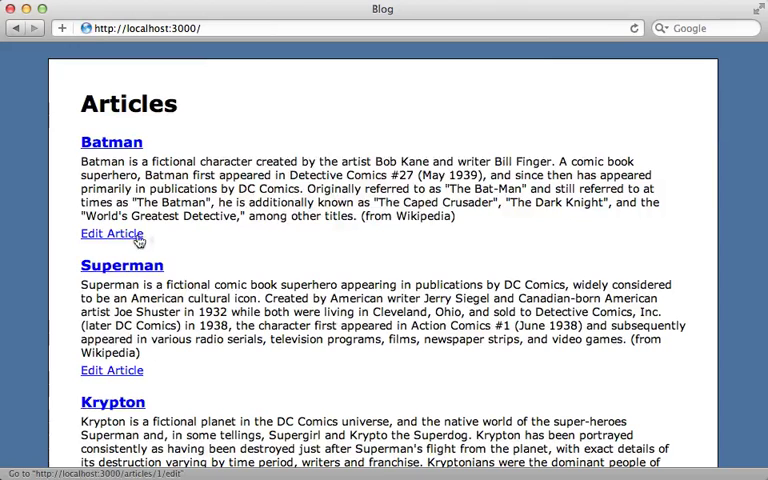
- Open the Batman article's edit page in Safari and log in as admin
left_click(111, 233)
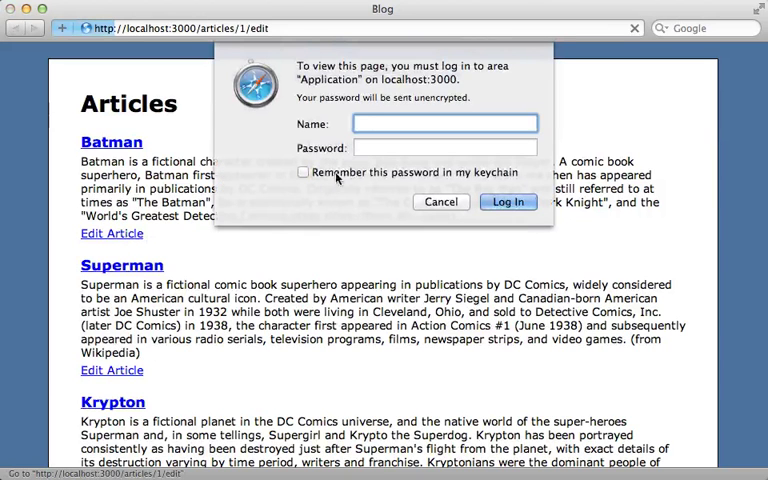
type("admin")
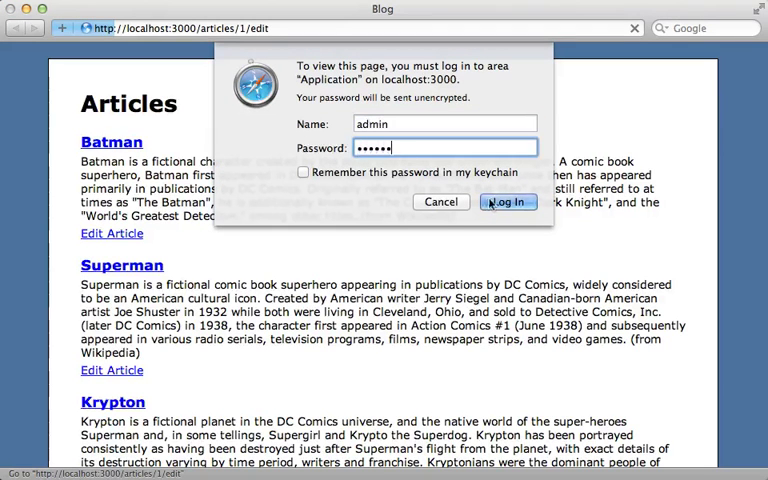
left_click(508, 201)
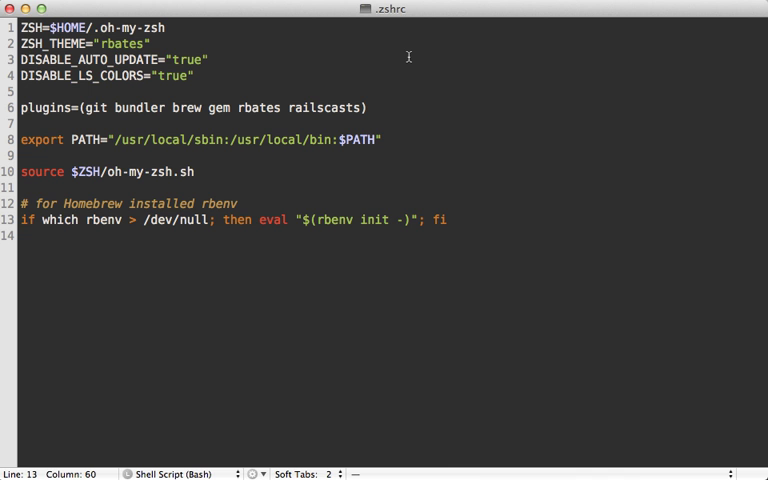
mouse_move(406, 48)
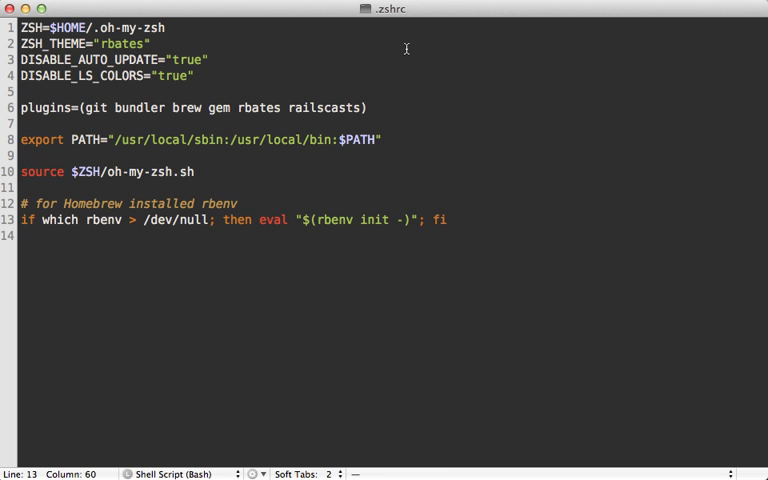
mouse_move(273, 265)
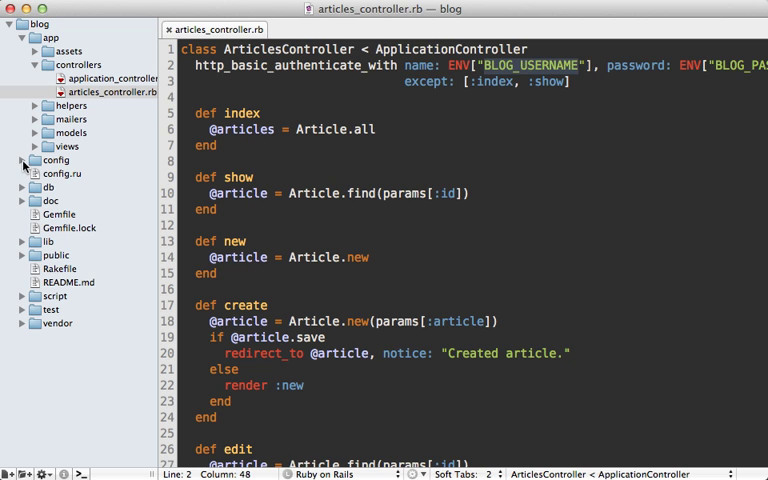
- Create config/application.yml containing BLOG_USERNAME: "admin"
left_click(25, 160)
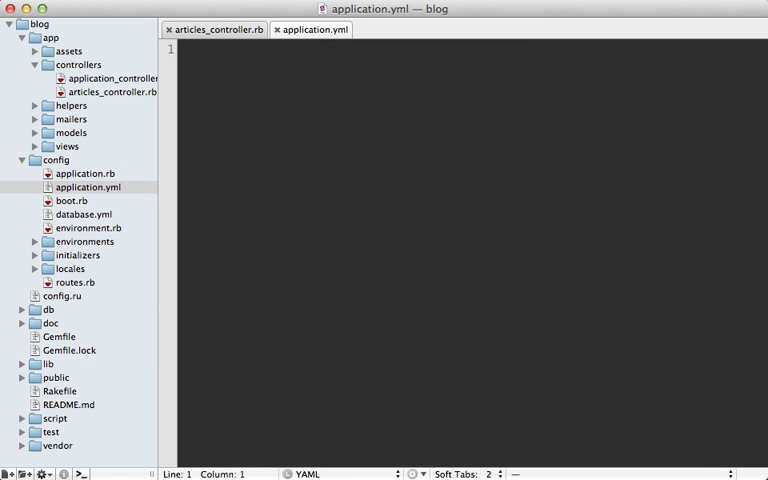
type("BLOG_USERNAME: \"admin\"")
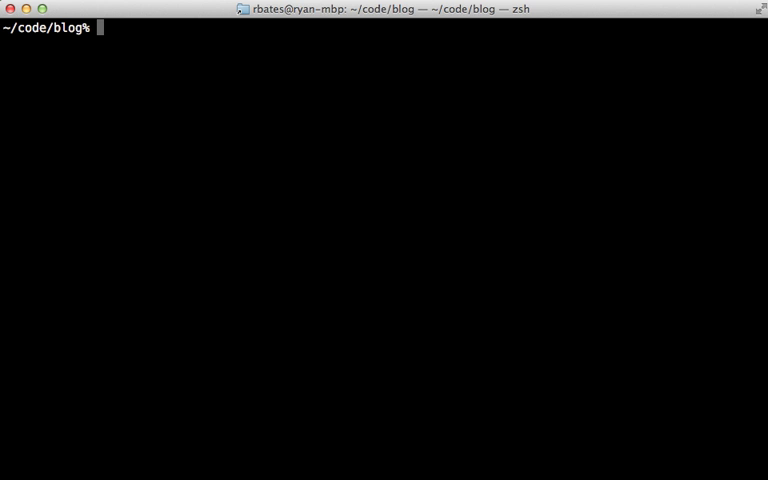
- Append /config/application.yml to .gitignore with an echo command
type("echo /")
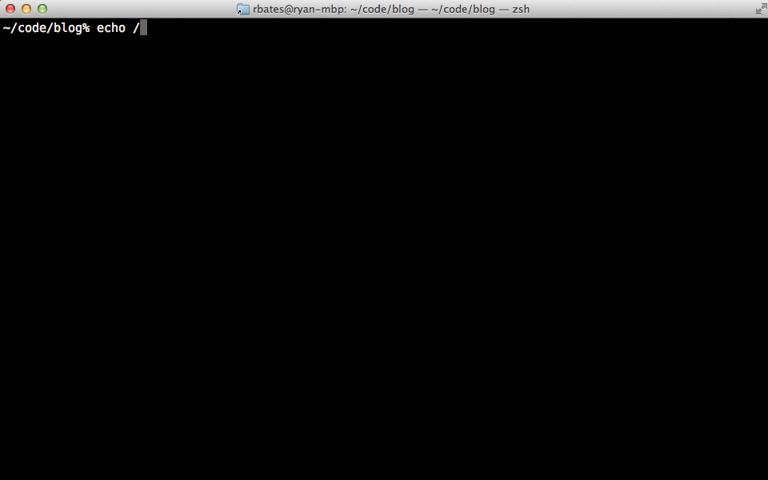
type("config/application.yml")
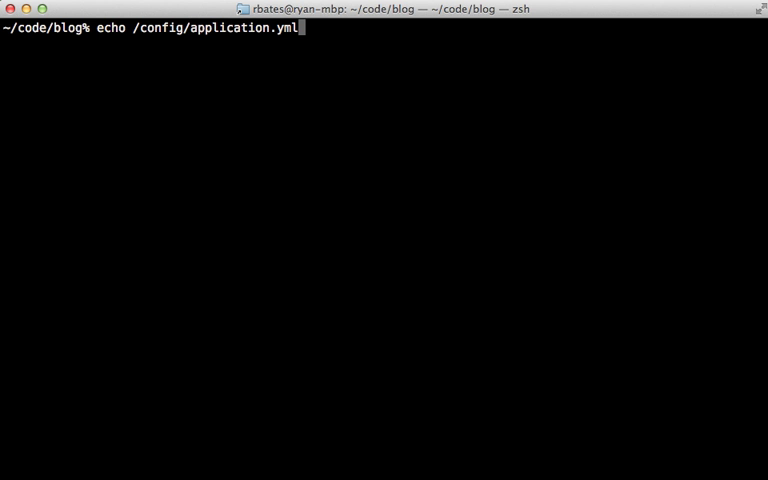
type(">> .gitignore")
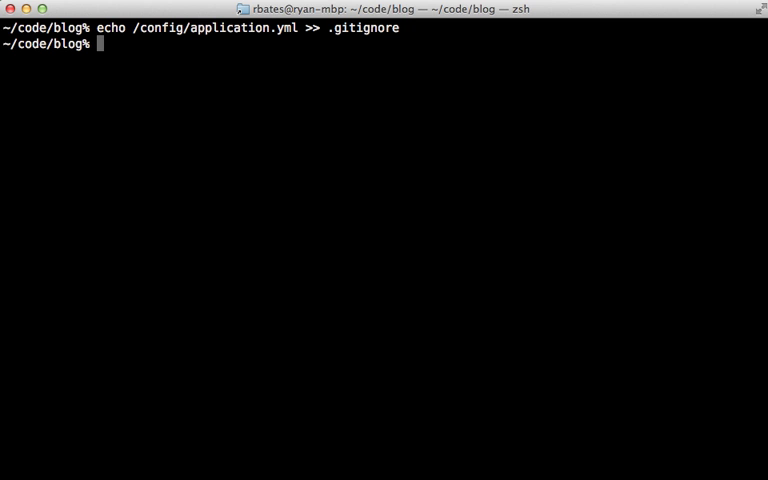
- Copy config/application.yml to config/application.example.yml
type("cp")
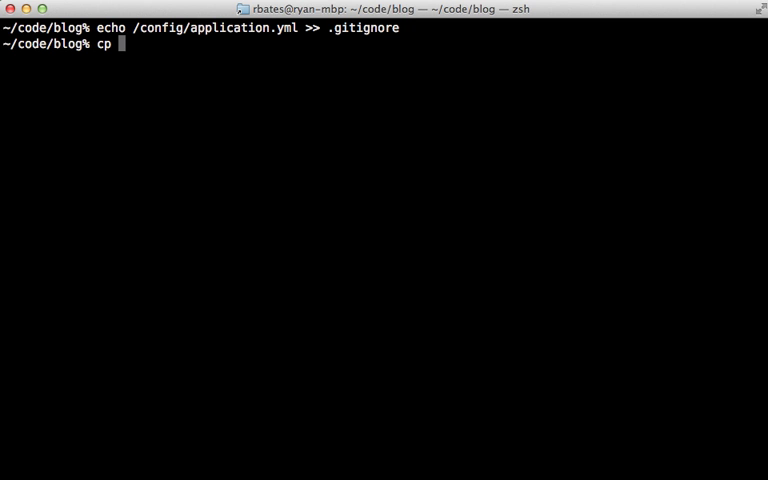
type("config/application.")
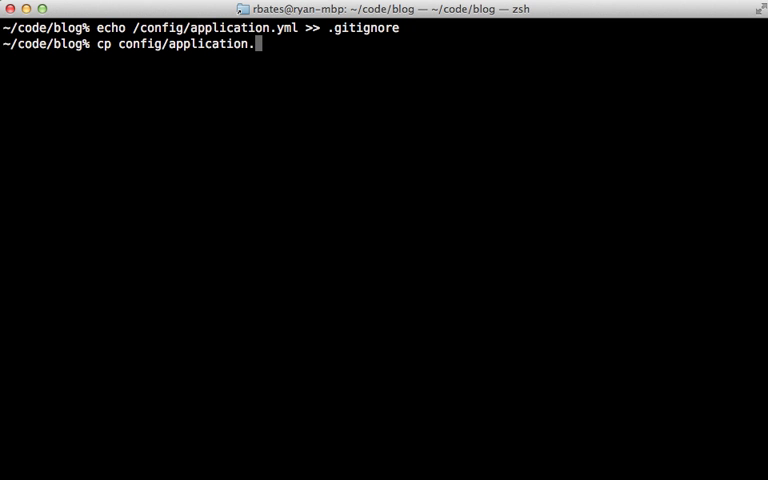
type("yml config")
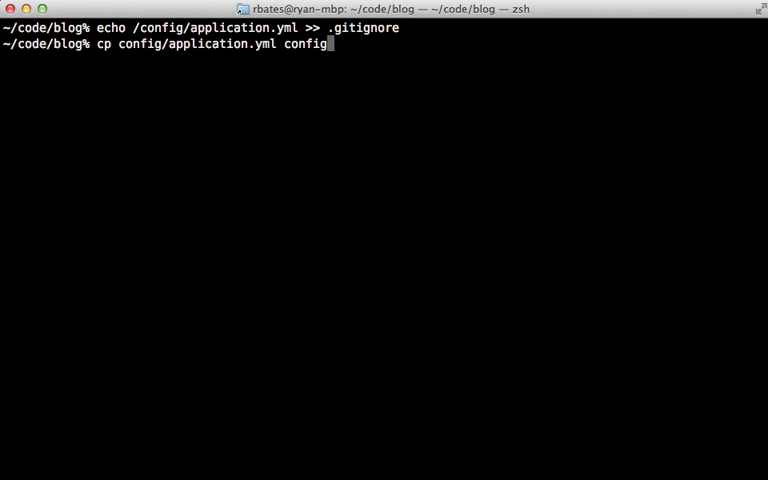
type("/application.")
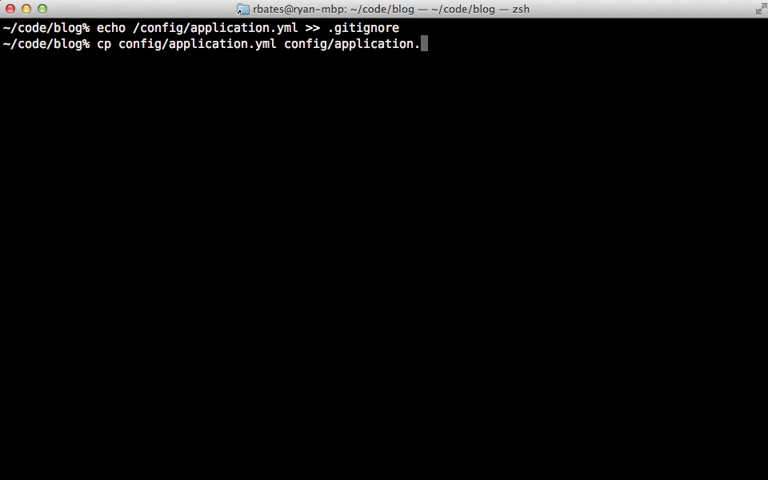
type("example.y")
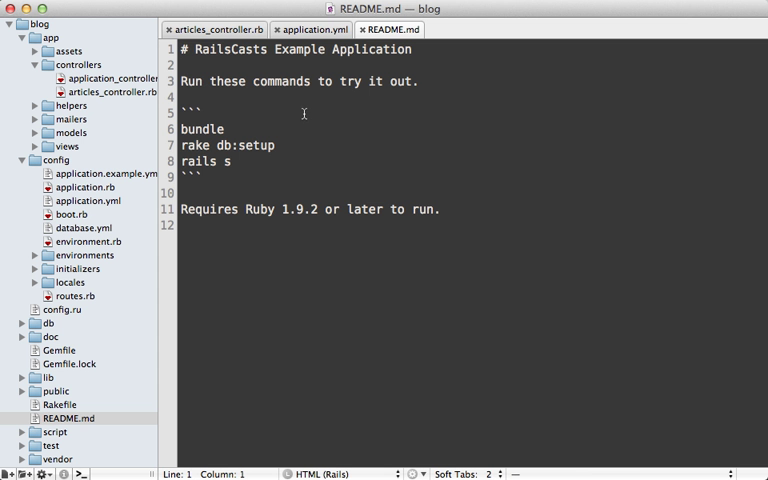
mouse_move(223, 148)
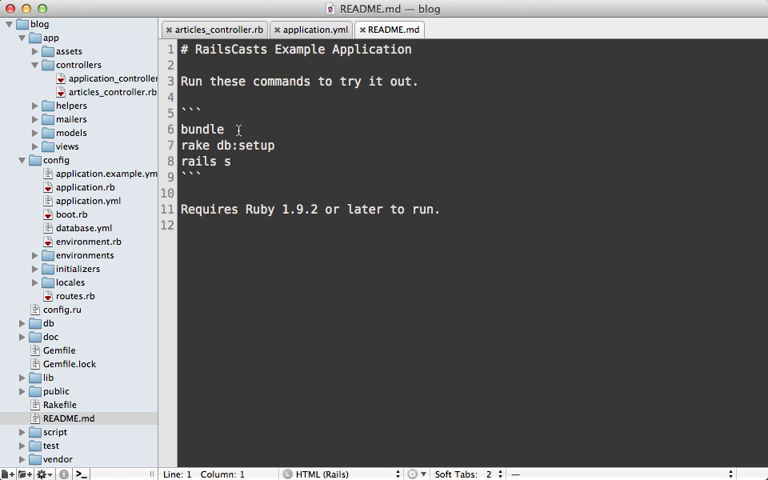
- Add 'cp config/application.example.yml config/application.yml' to the README setup commands
type("cp config/application.example.yml config/application.yml")
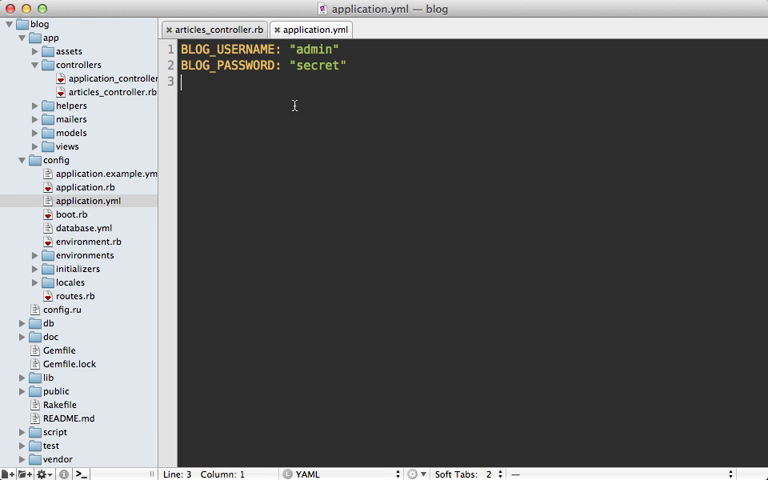
mouse_move(271, 103)
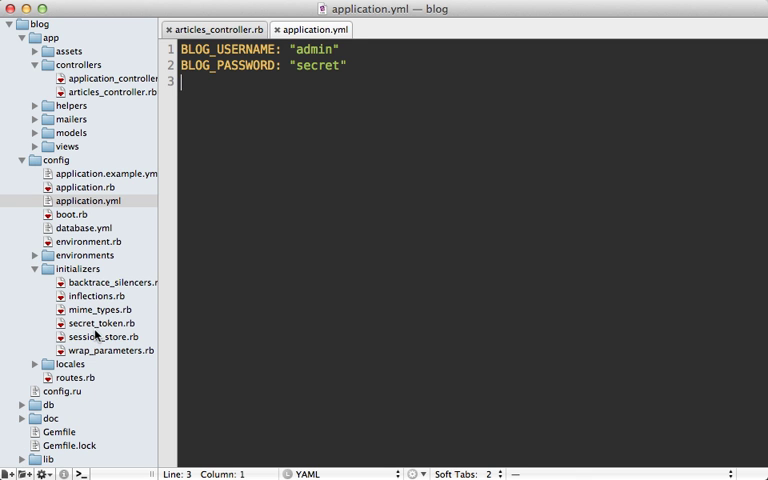
mouse_move(90, 340)
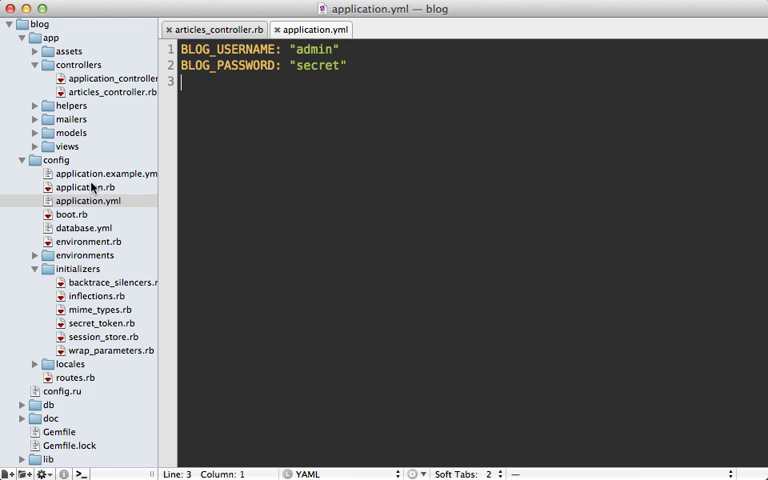
- Open config/application.rb from the config folder in the file drawer
left_click(83, 187)
type("Y")
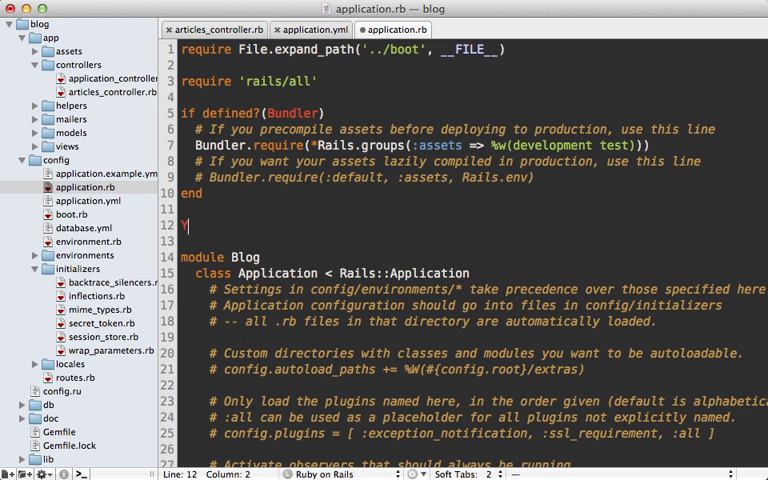
- Add YAML.load(File.read(File.expand_path('../application.yml', __FILE__))), then retry the admin login
type("AML.load()")
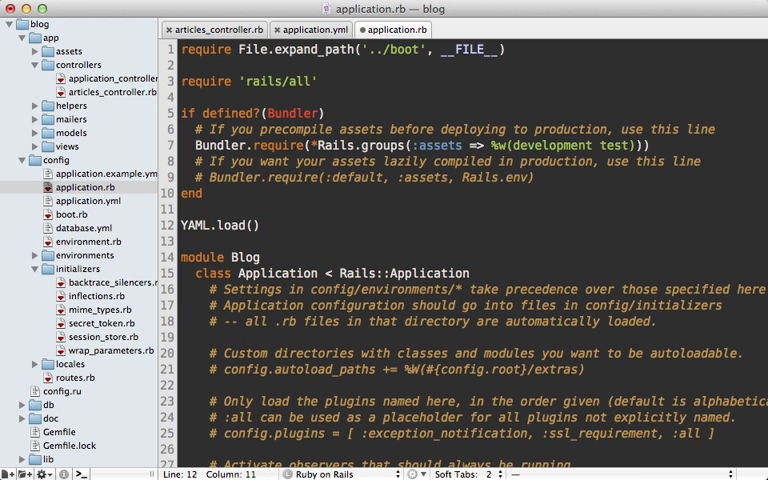
type("File.read(")
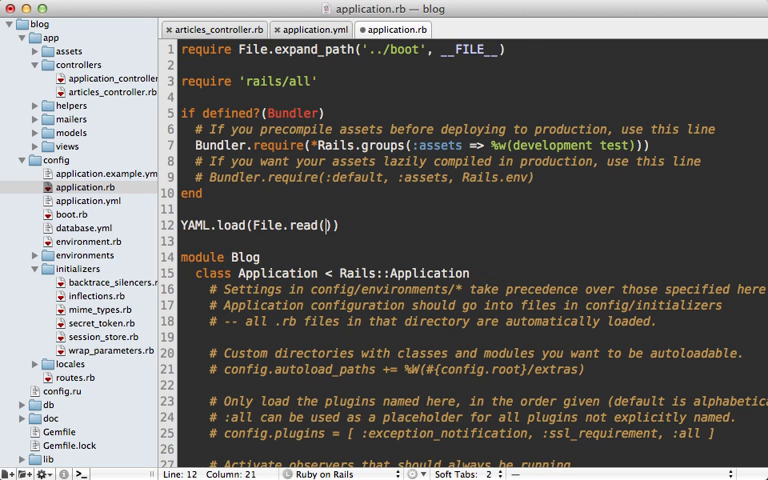
type("F")
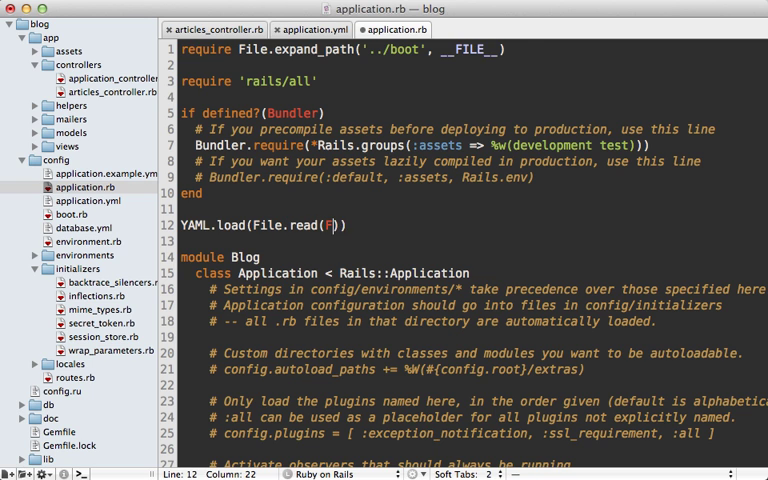
type("ile.expand_path(")
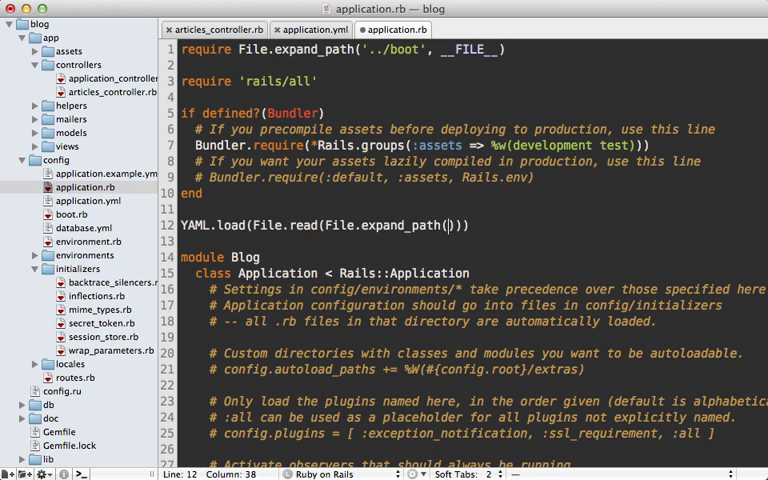
type("..'")
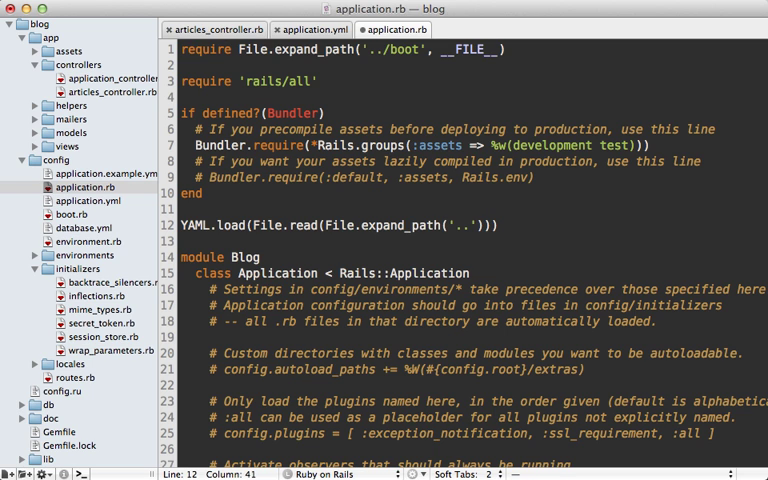
type("/application.")
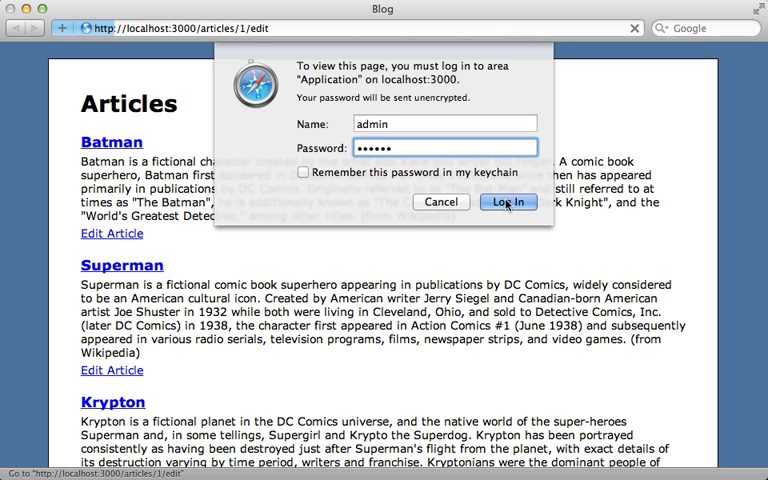
left_click(509, 202)
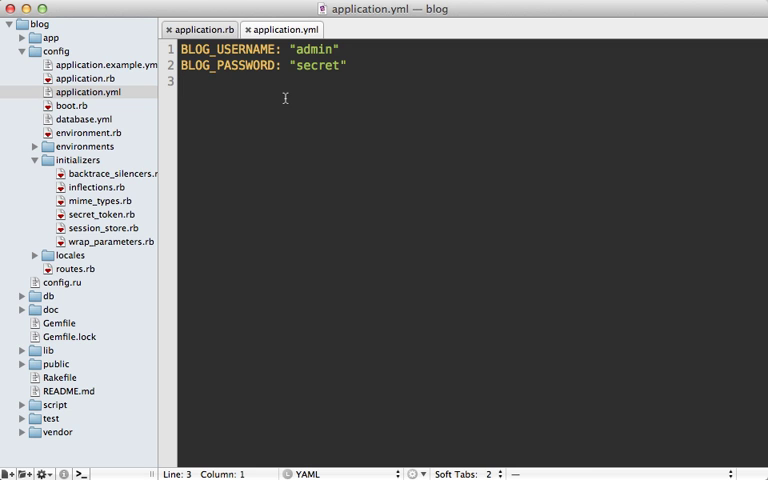
mouse_move(277, 102)
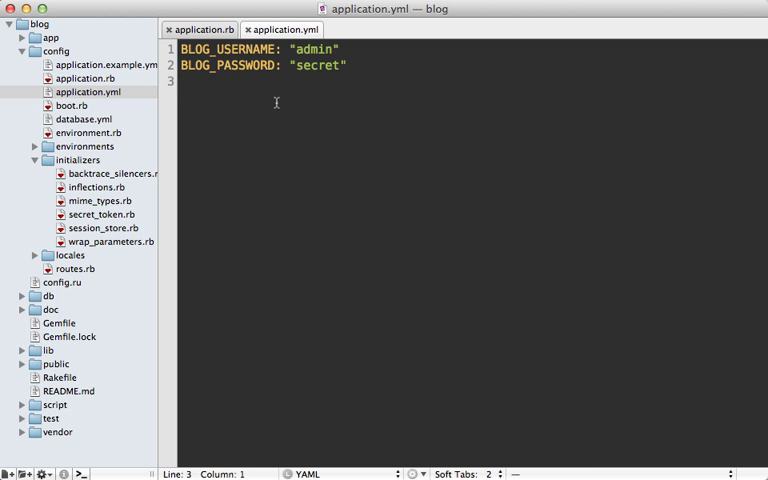
mouse_move(65, 218)
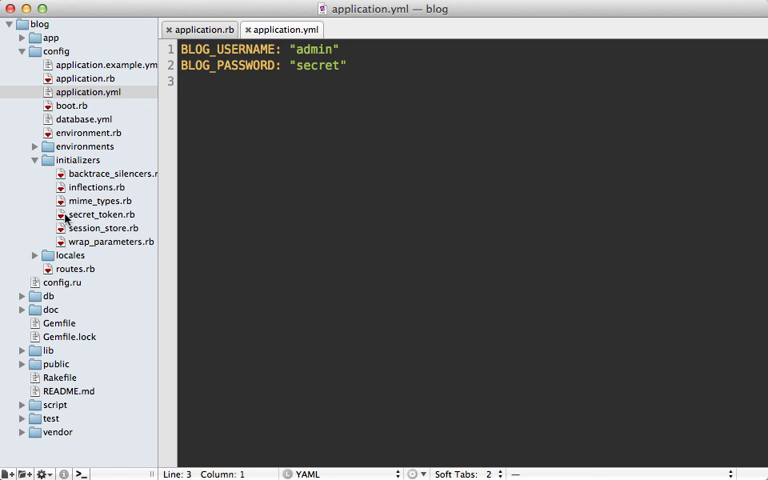
- Replace the literal token in secret_token.rb with ENV["SECRET_TOKEN"]
double_click(99, 214)
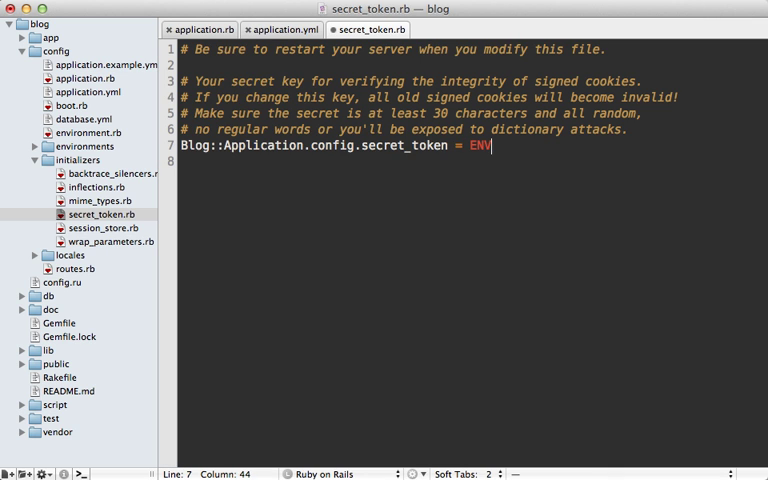
type("[\"SECRET\"]")
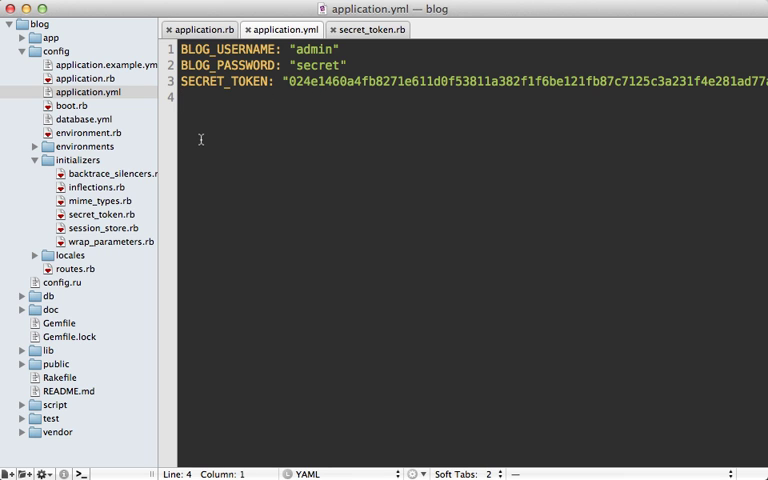
- Review config/environments, then add development, test and production MAILER_HOST sections
left_click(35, 146)
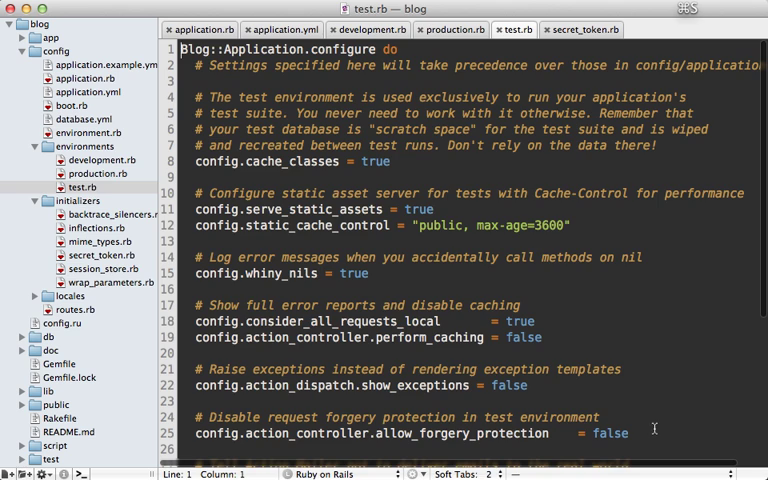
scroll("down", 3)
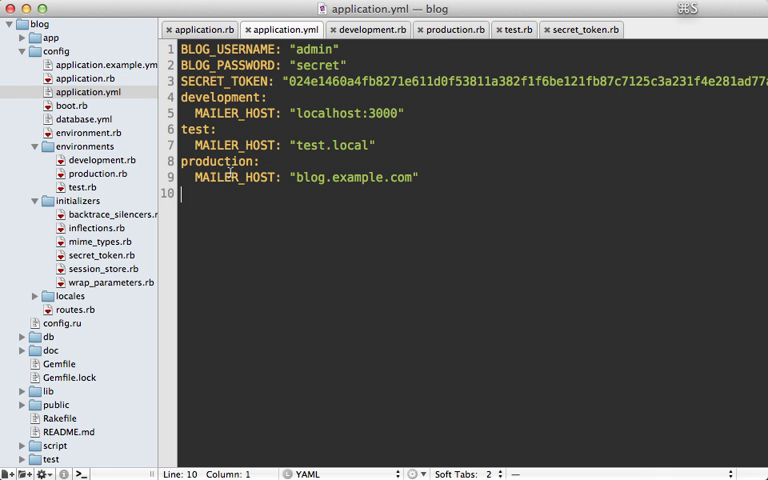
- Switch to the application.rb tab showing the YAML.load line
left_click(201, 29)
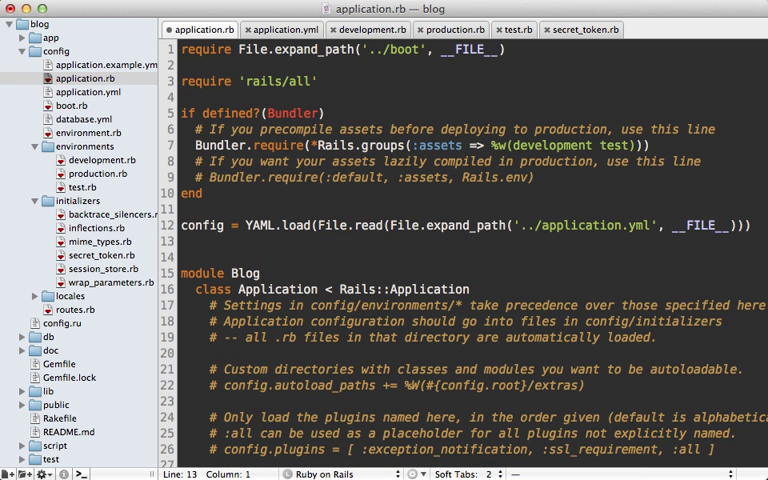
- Add config.merge! config.fetch(Rails.env, {}) below the YAML.load line
type("config.merge!")
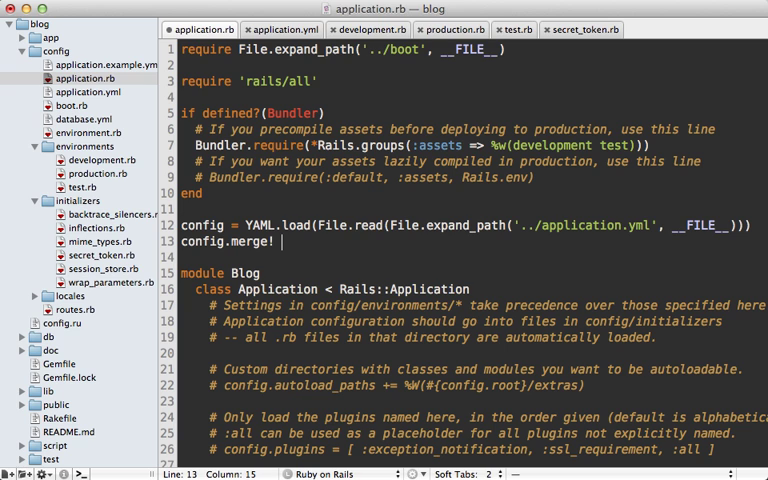
type("config.")
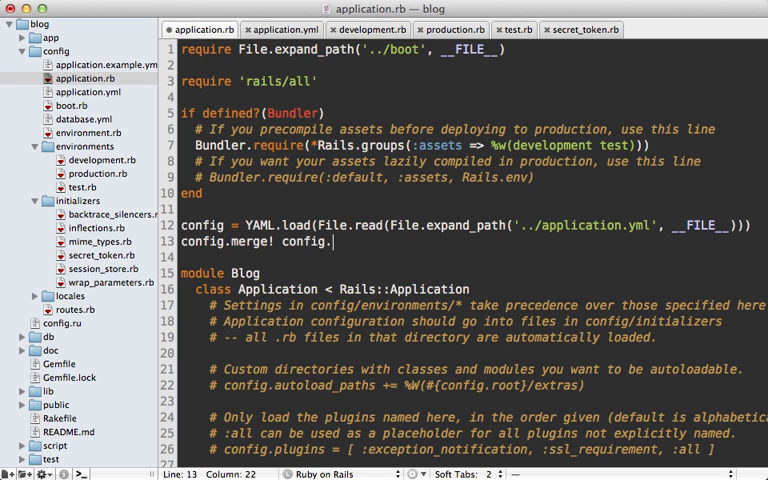
type("fetch(Rails)")
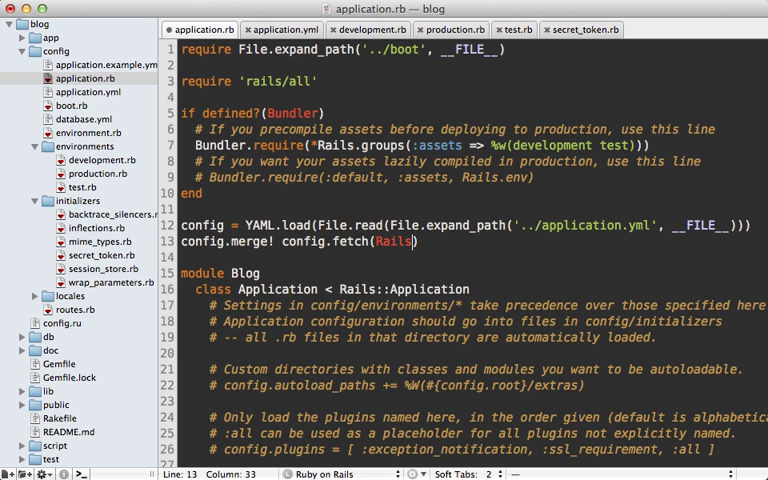
type(".env, {}")
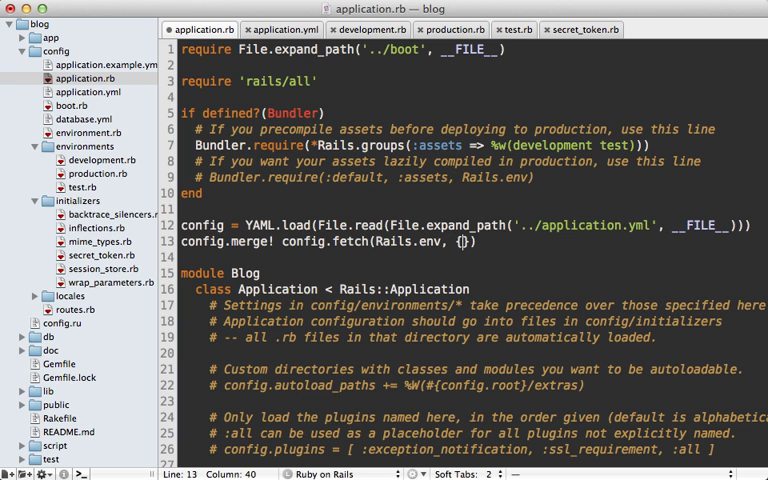
- Add a config.each loop setting ENV[key] = value.to_s
type("config.each do |key|")
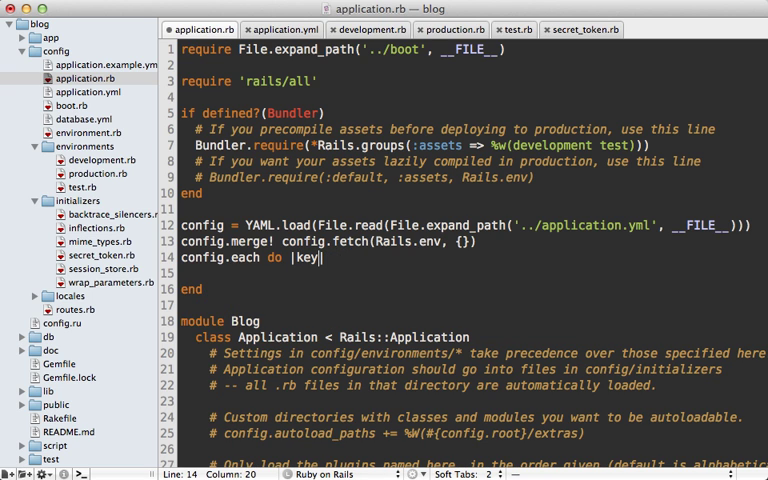
type(", value")
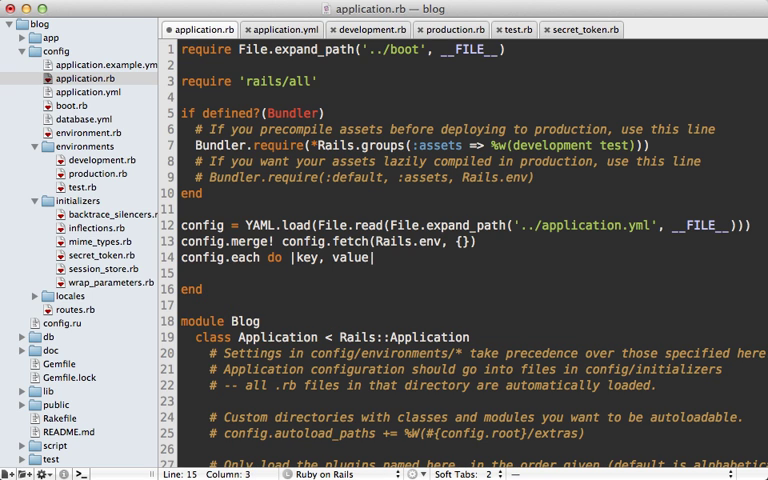
type("ENV[key]")
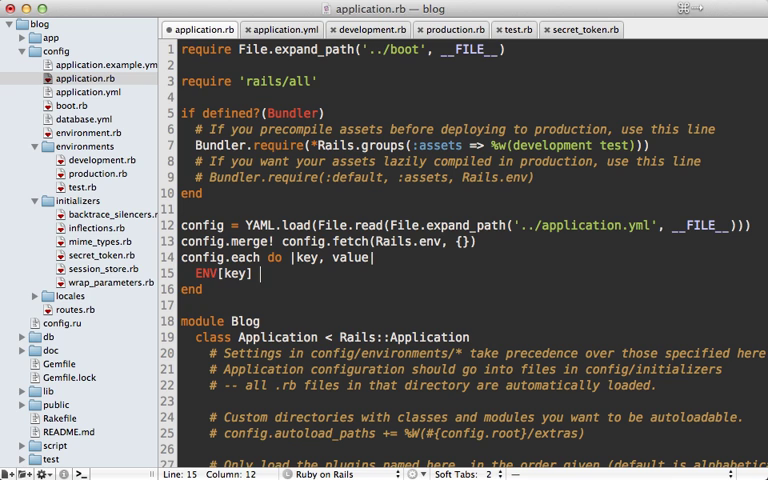
type("= value.to_")
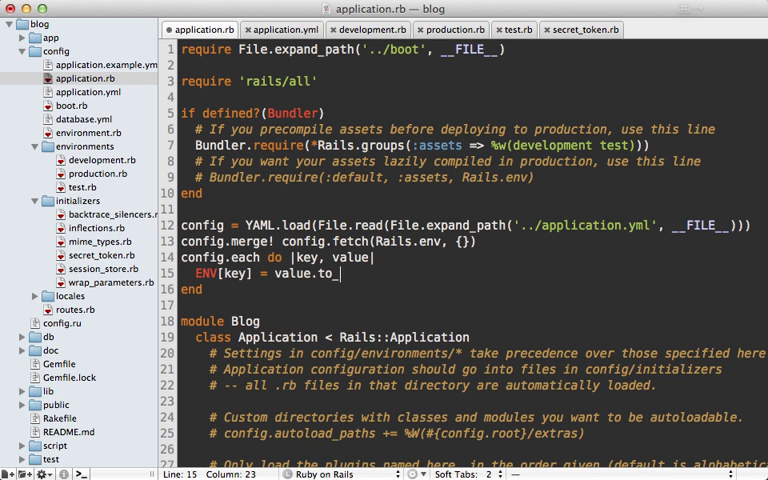
type("s")
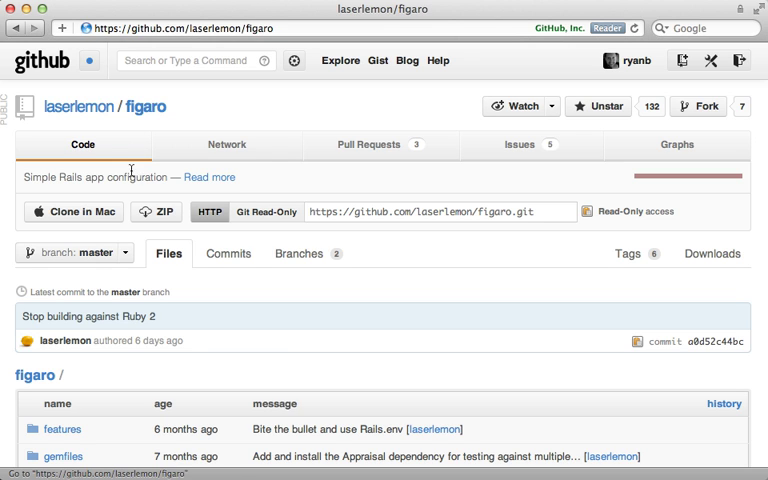
mouse_move(196, 289)
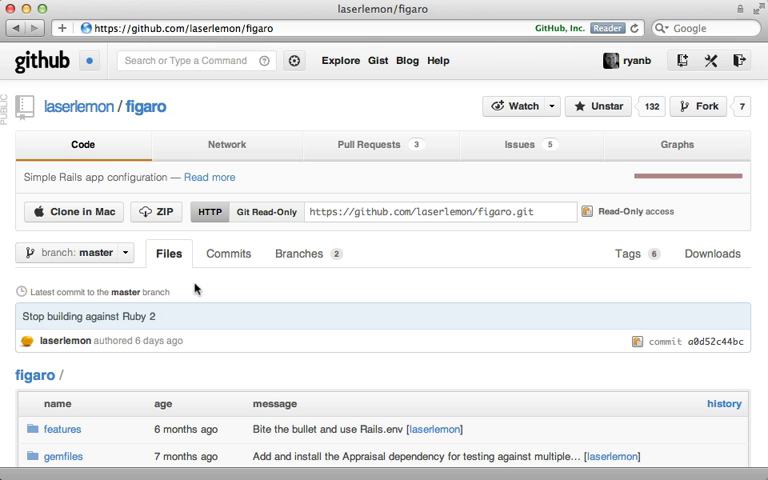
scroll("down", 3)
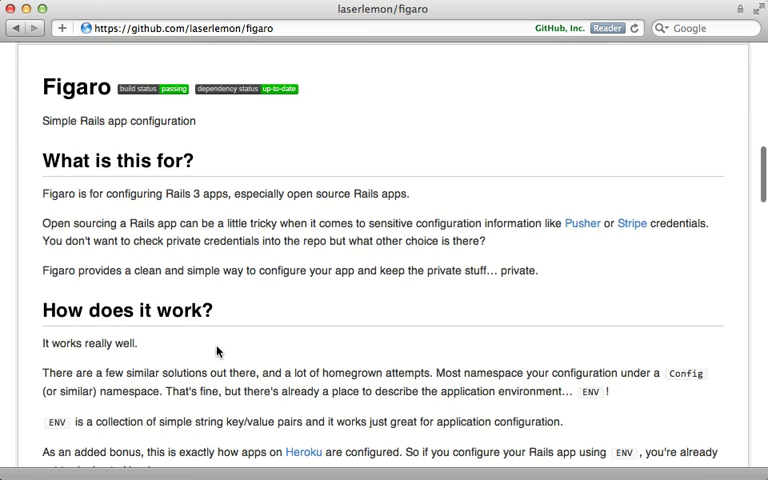
scroll("down", 3)
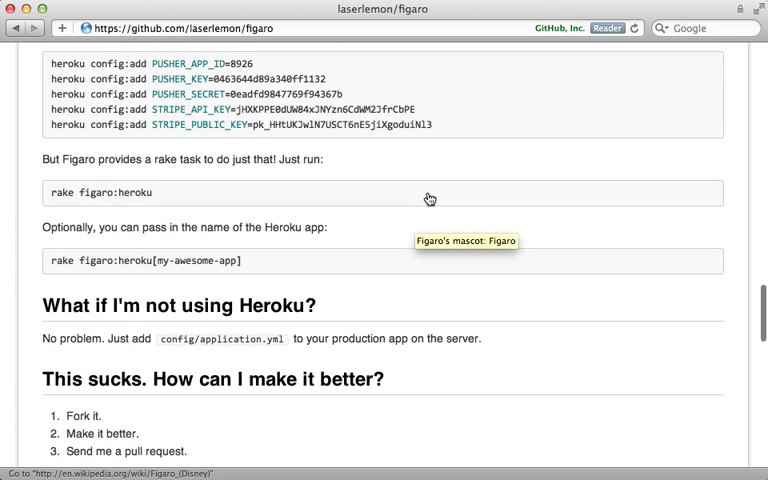
scroll("down", 3)
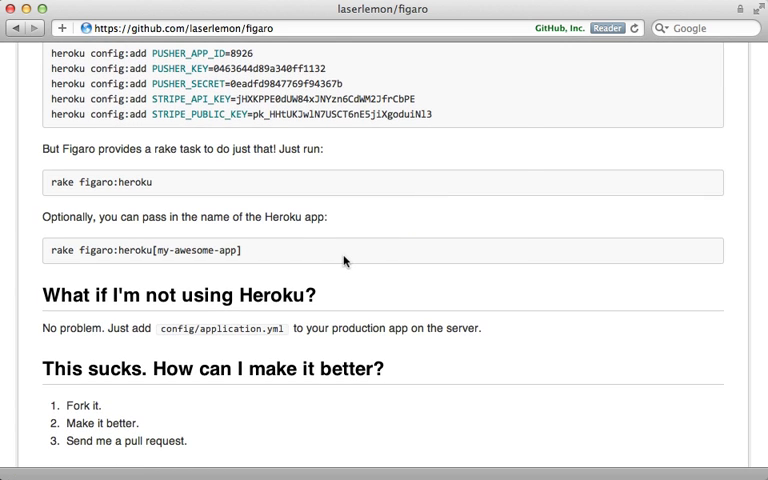
scroll("up", 3)
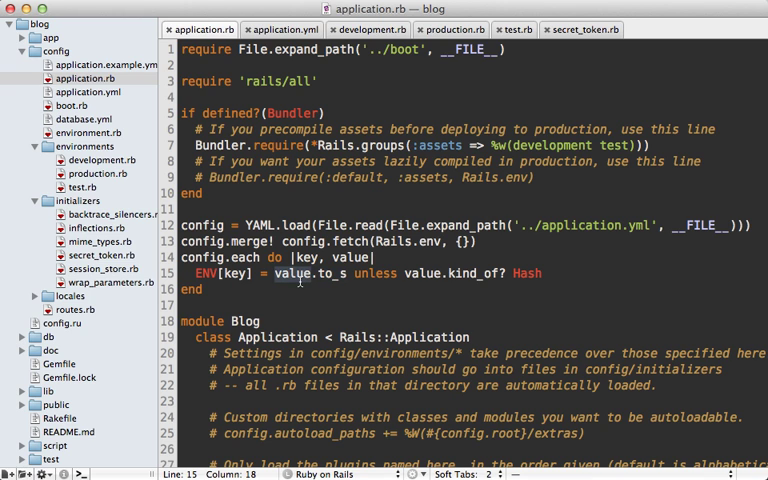
- In application.rb, load settings into the CONFIG constant and delete the config.each ENV-copying loop
type("false")
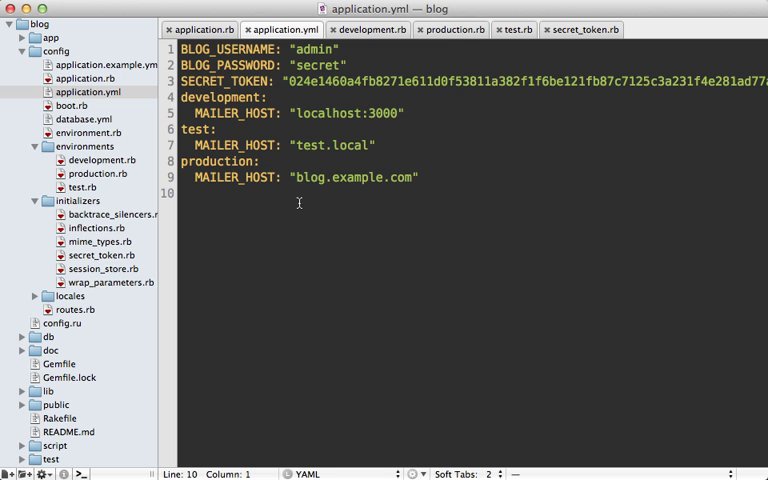
double_click(225, 48)
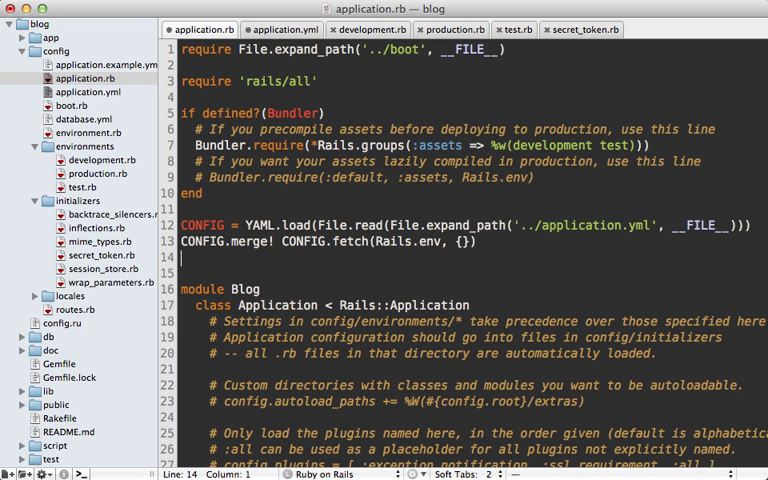
- Add CONFIG.symbolize_keys! after the environment merge in application.rb
type("CONFIG.symbolize")
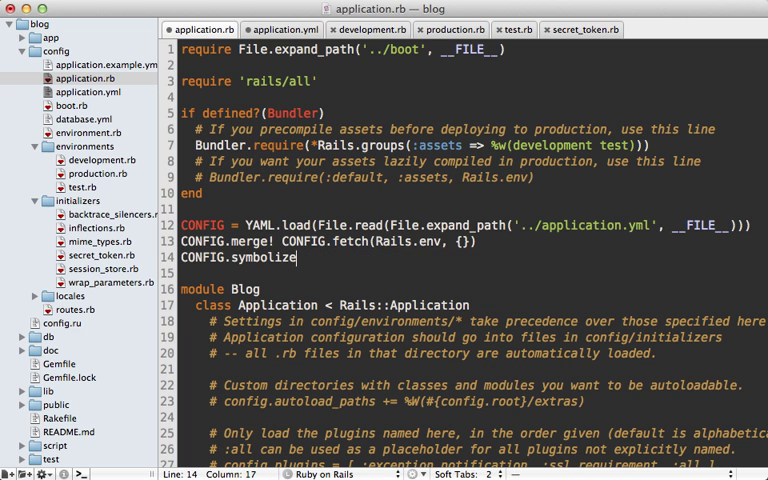
type("_keys")
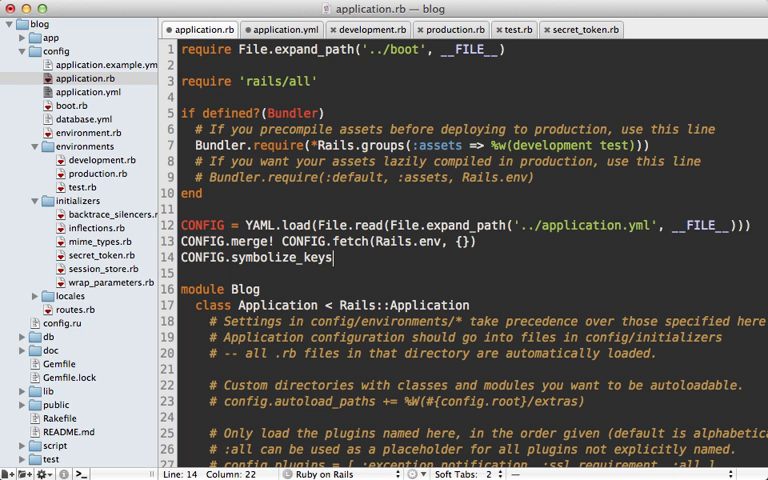
type("!")
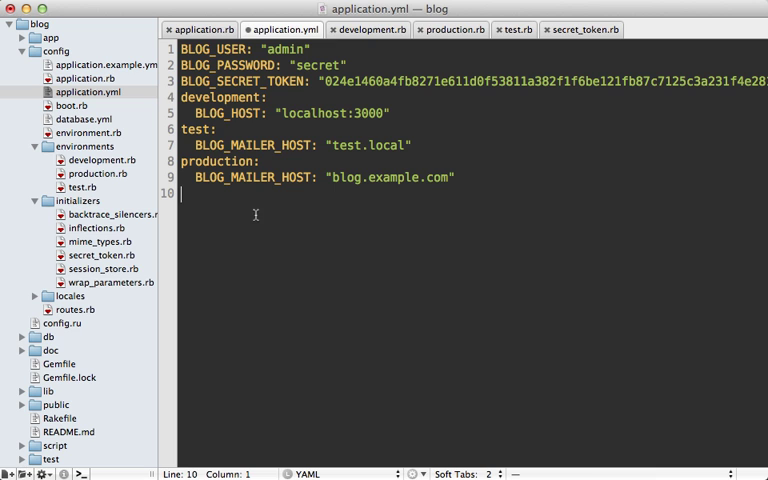
mouse_move(255, 213)
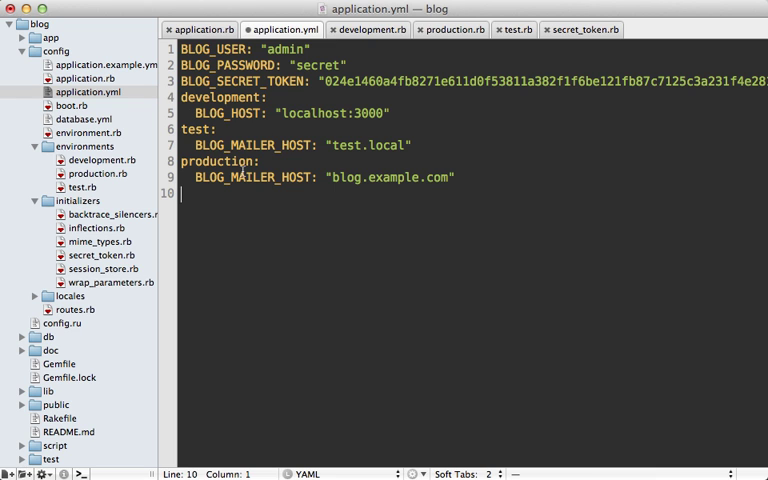
mouse_move(253, 183)
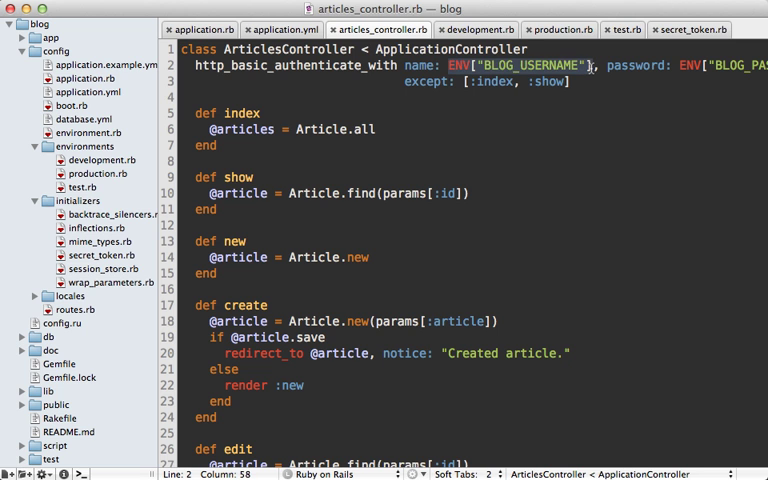
- Make basic auth use CONFIG[:username] and CONFIG[:password], then reload the blog to check login
type("CONFIG[:]")
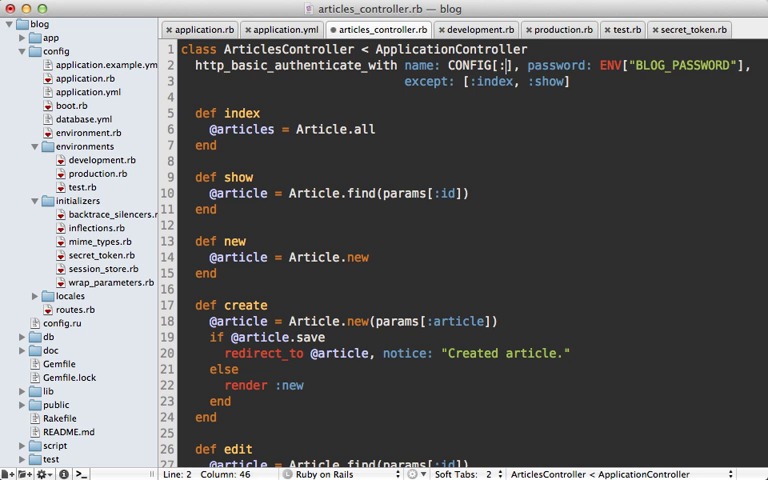
type("username")
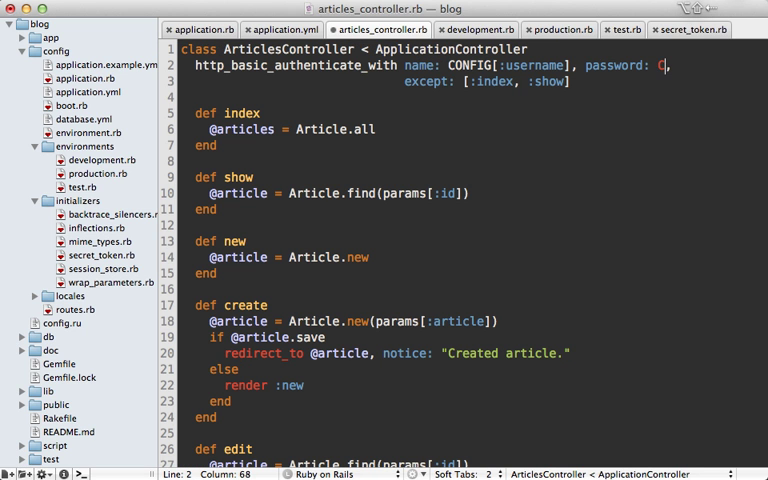
type("ONFIG[:]")
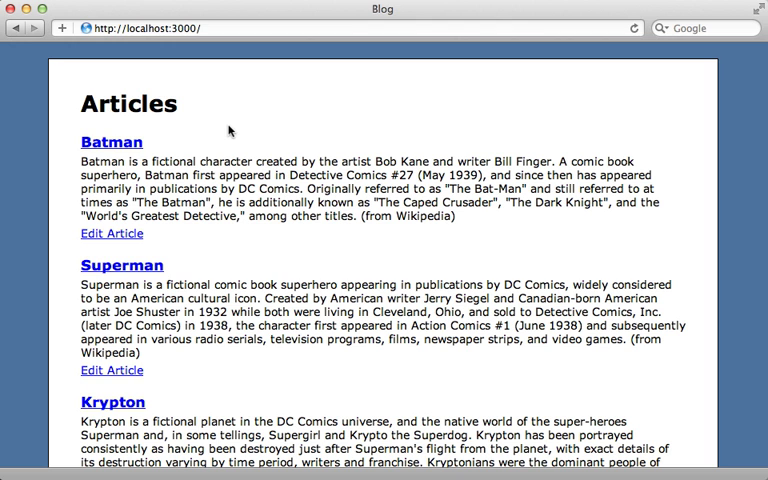
left_click(110, 233)
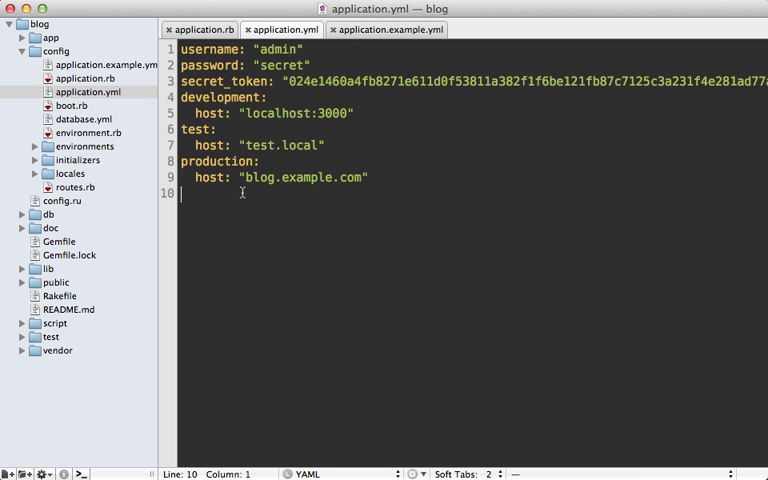
- Select all of application.yml's contents with Cmd+A
key("cmd+a")
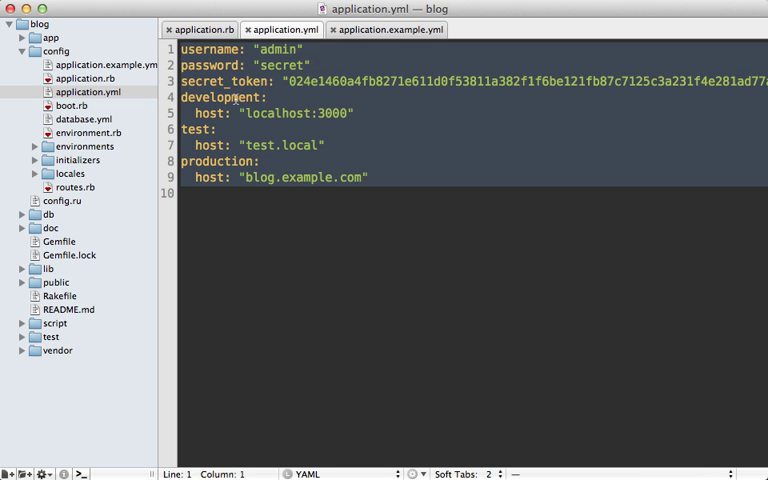